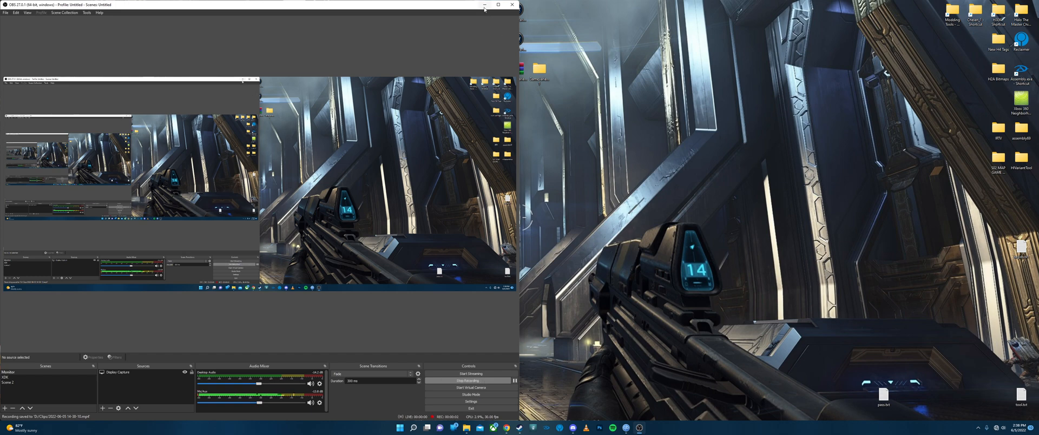
Step: Minimize the OBS recording window so the desktop icons and folders are visible
{"action": "left_click", "coordinate": [484, 5]}
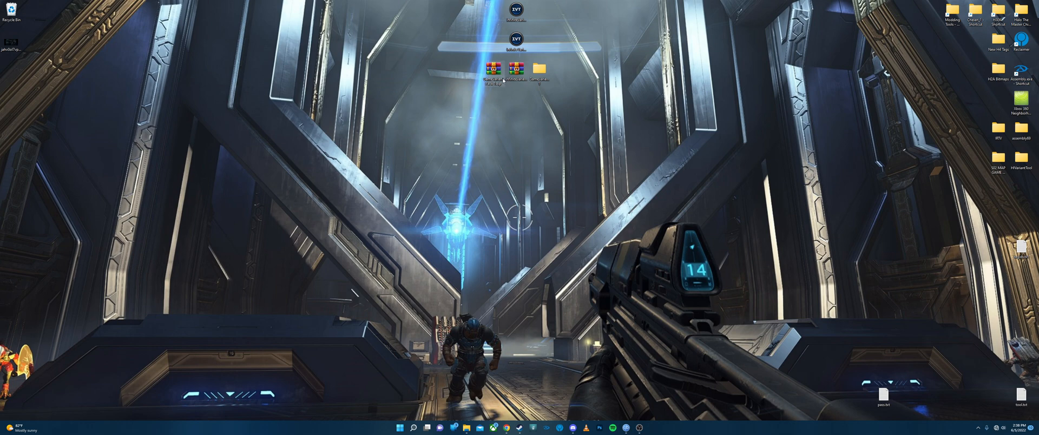
{"action": "mouse_move", "coordinate": [494, 68]}
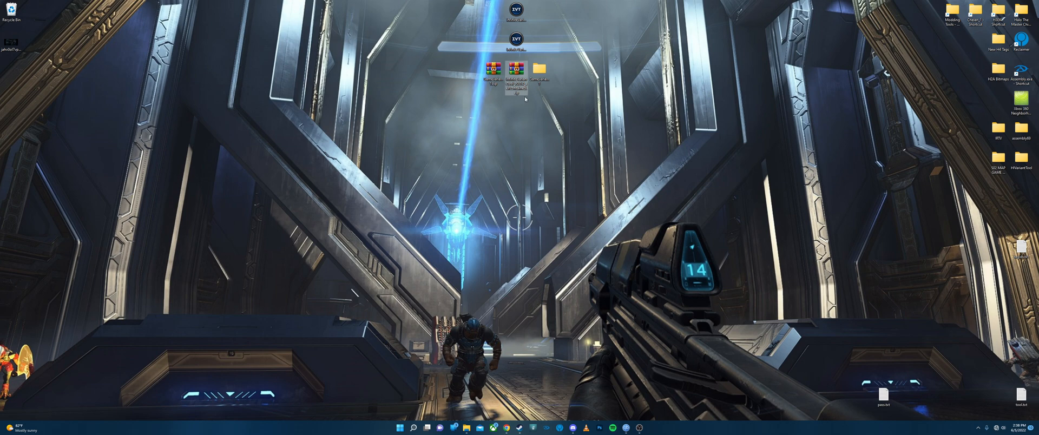
{"action": "mouse_move", "coordinate": [524, 98]}
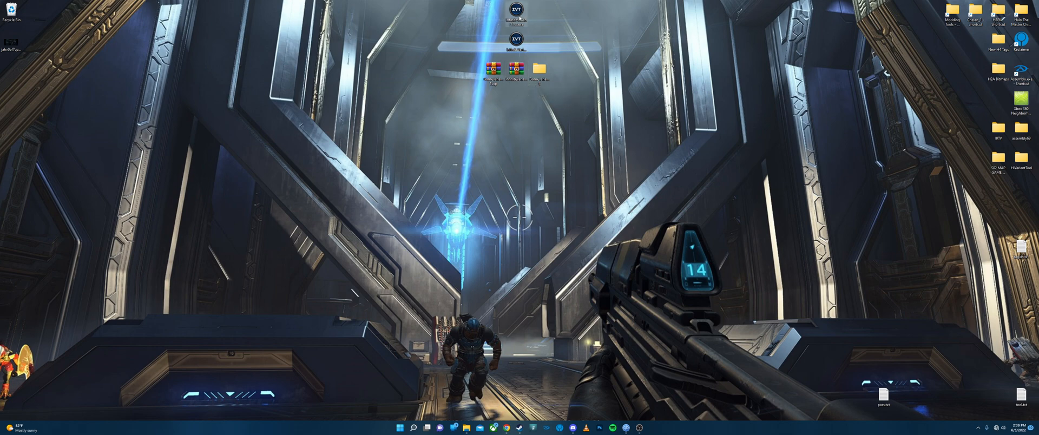
{"action": "mouse_move", "coordinate": [517, 12]}
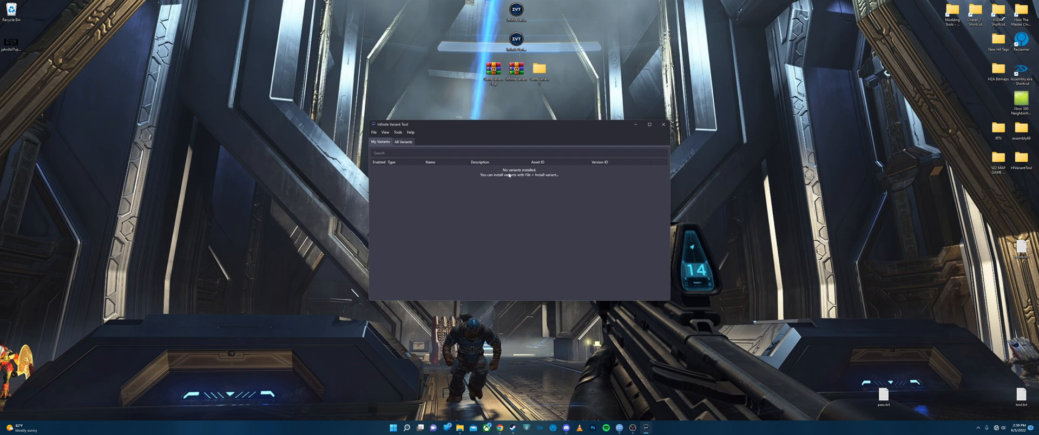
{"action": "mouse_move", "coordinate": [478, 209]}
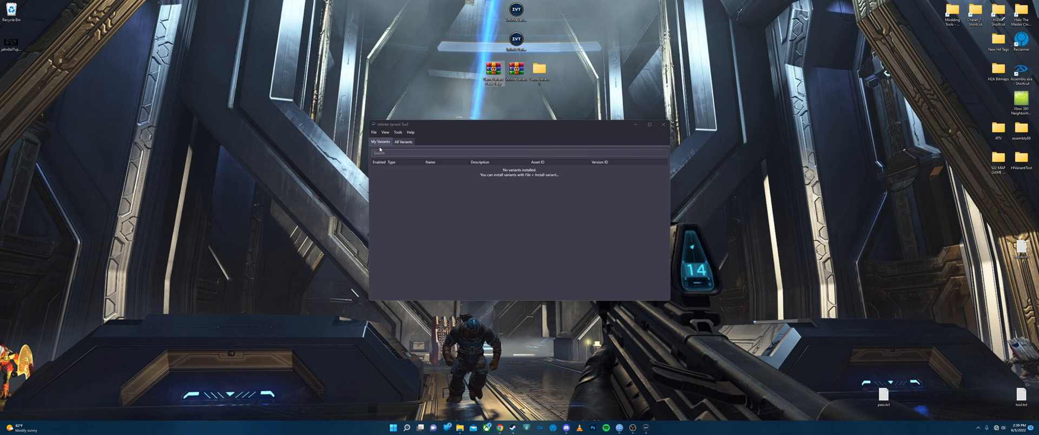
Step: Choose File > Install variant… in Infinite Variant Tool to browse the Desktop's zip files
{"action": "left_click", "coordinate": [374, 132]}
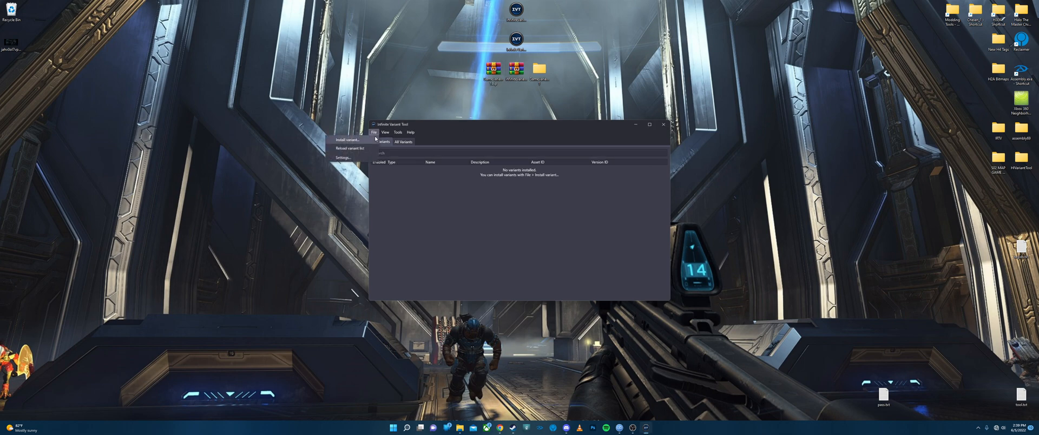
{"action": "left_click", "coordinate": [346, 140]}
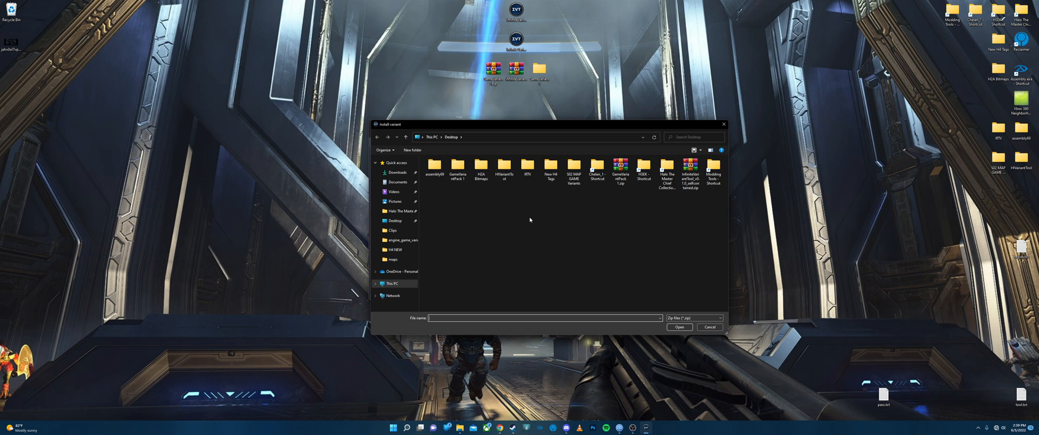
{"action": "mouse_move", "coordinate": [519, 213]}
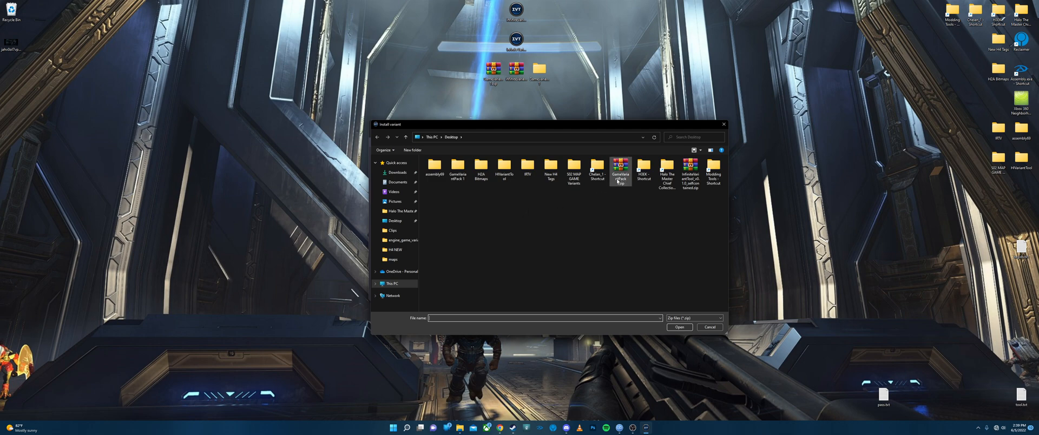
{"action": "mouse_move", "coordinate": [620, 171]}
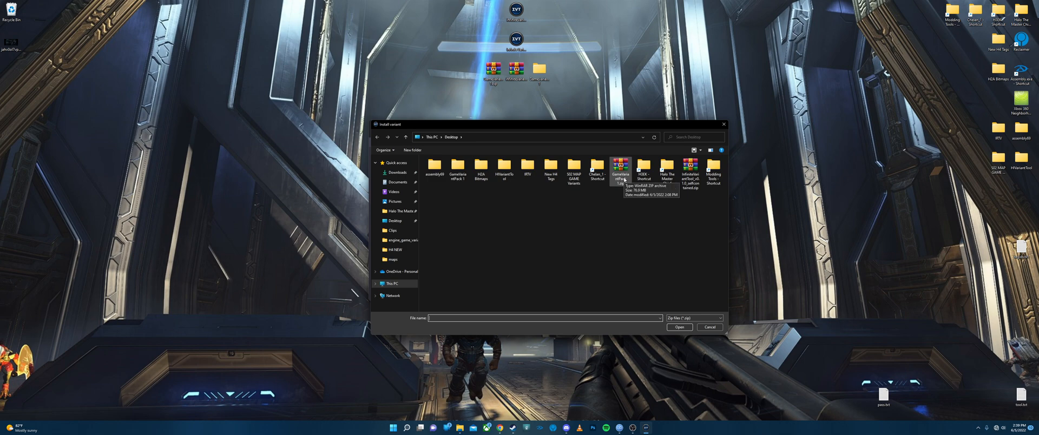
Step: Install the GameVariant zip, adding Fight Club, Super Slayin', Brawl and Turbo Turrets
{"action": "left_click", "coordinate": [620, 168]}
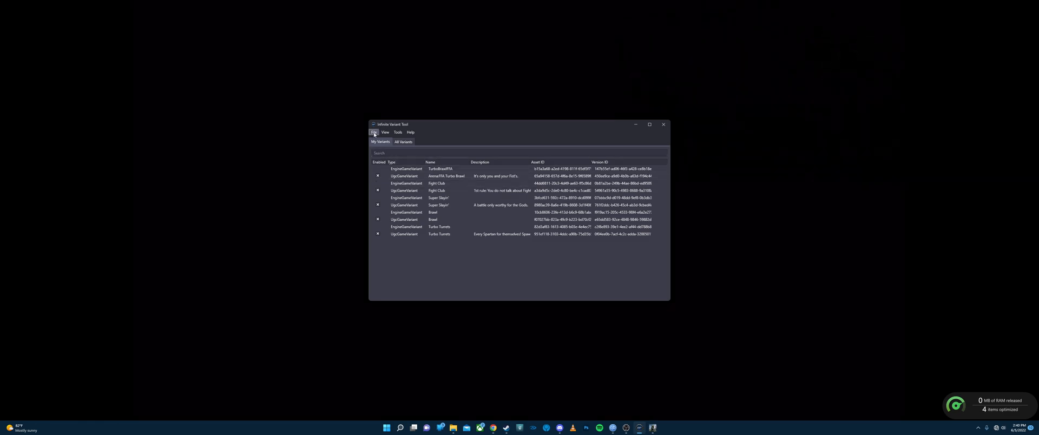
{"action": "left_click", "coordinate": [374, 133]}
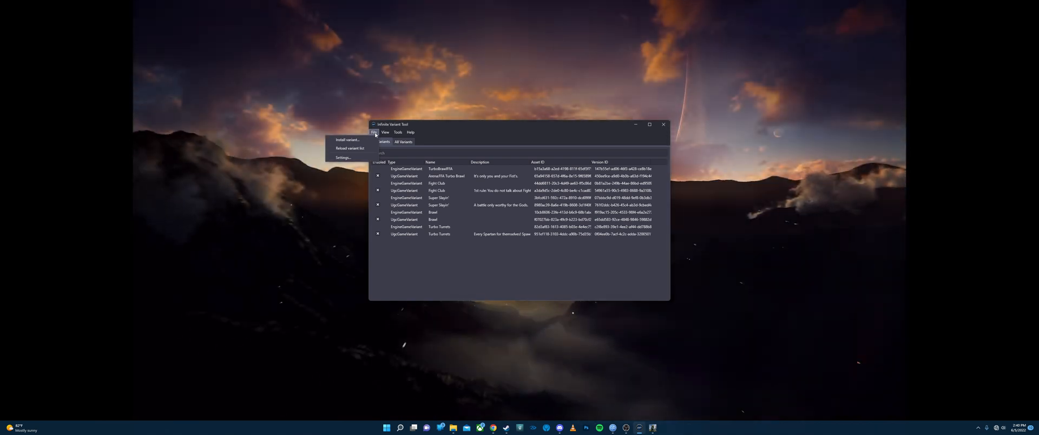
{"action": "left_click", "coordinate": [385, 132]}
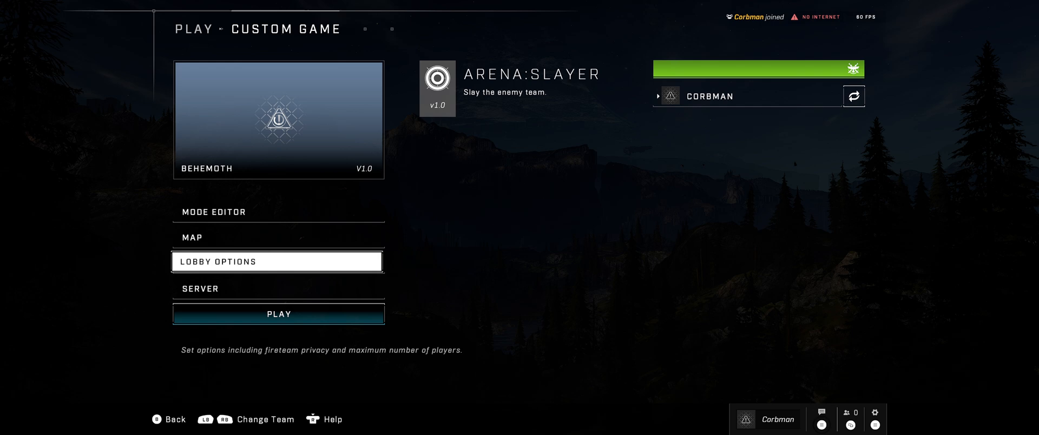
Step: Open the Mode Editor from the Arena: Slayer custom game lobby
{"action": "left_click", "coordinate": [278, 236]}
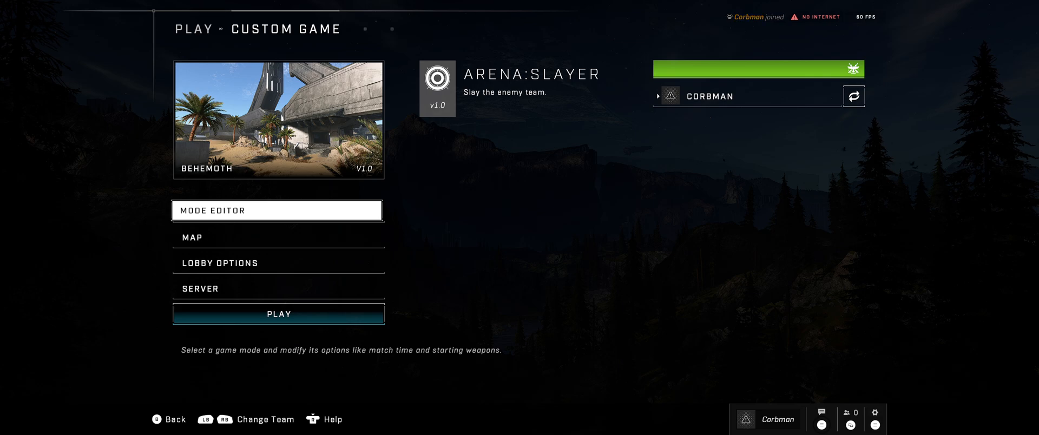
{"action": "left_click", "coordinate": [278, 210]}
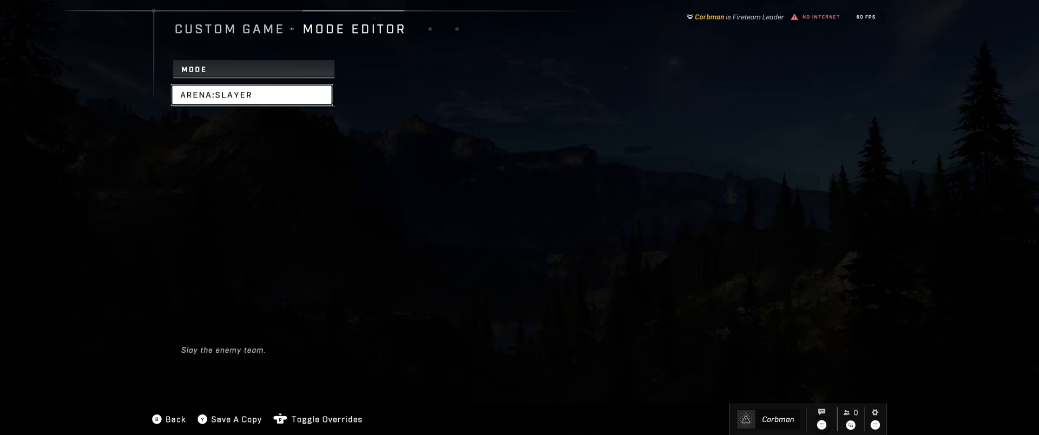
Step: Pick Fight Club from 343 Industries modes sorted by date modified, descending
{"action": "left_click", "coordinate": [251, 94]}
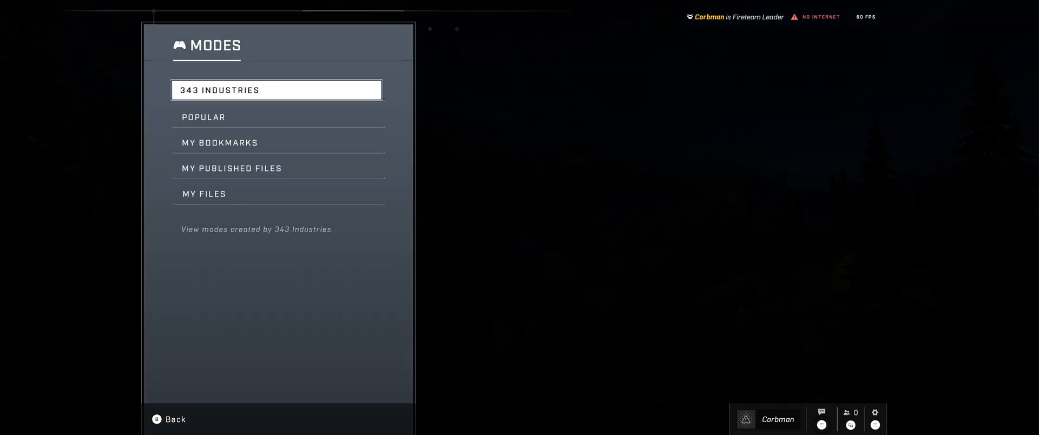
{"action": "left_click", "coordinate": [276, 90]}
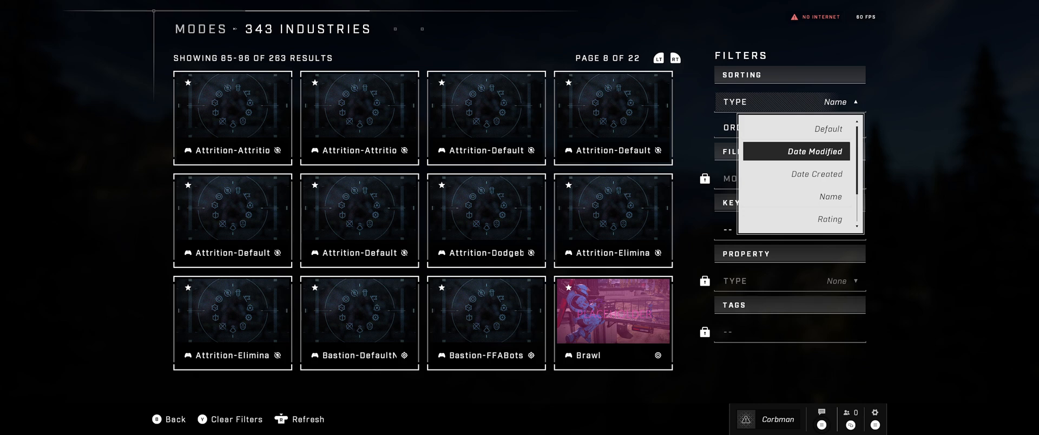
{"action": "left_click", "coordinate": [798, 151]}
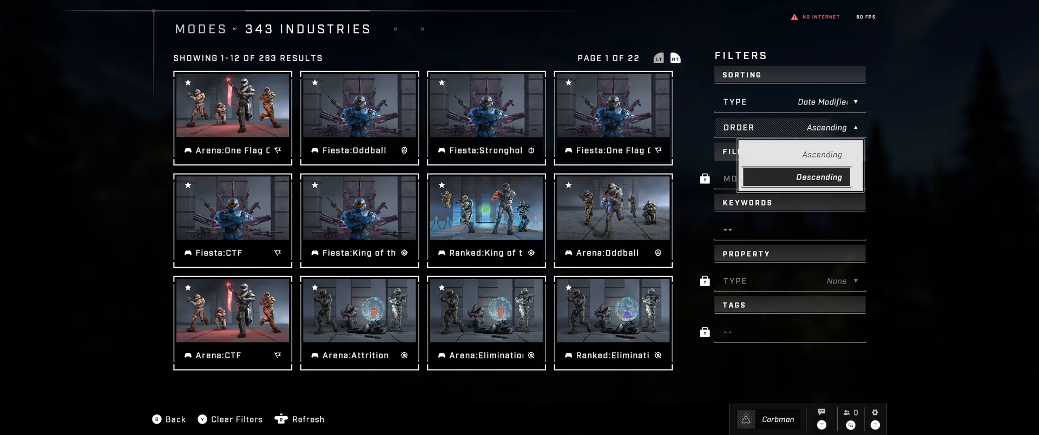
{"action": "left_click", "coordinate": [816, 177]}
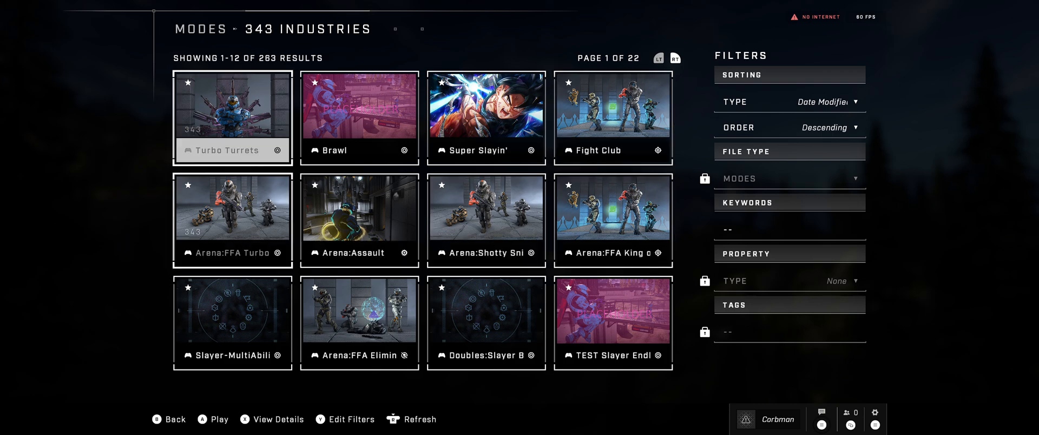
{"action": "left_click", "coordinate": [359, 219]}
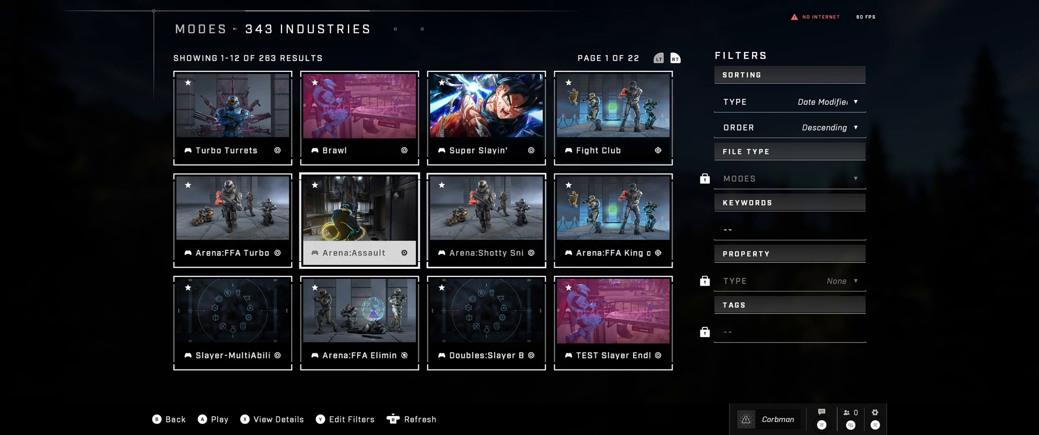
{"action": "mouse_move", "coordinate": [612, 117]}
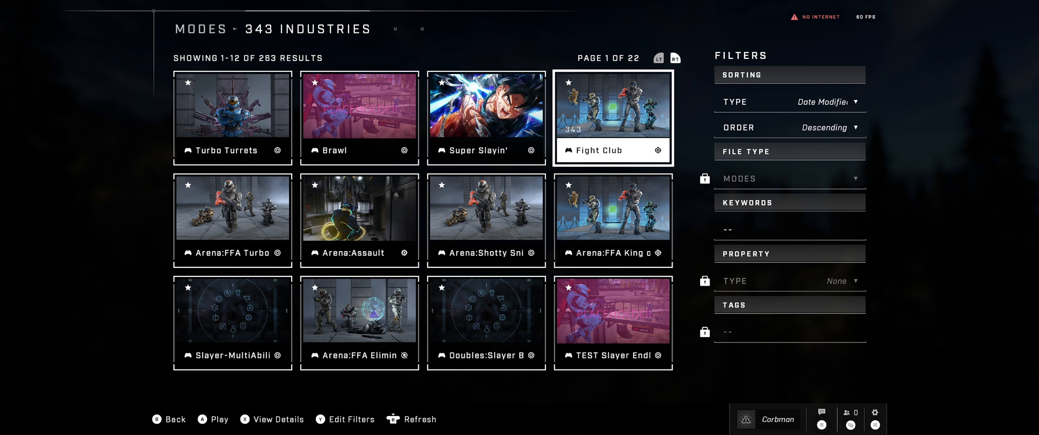
{"action": "left_click", "coordinate": [612, 118]}
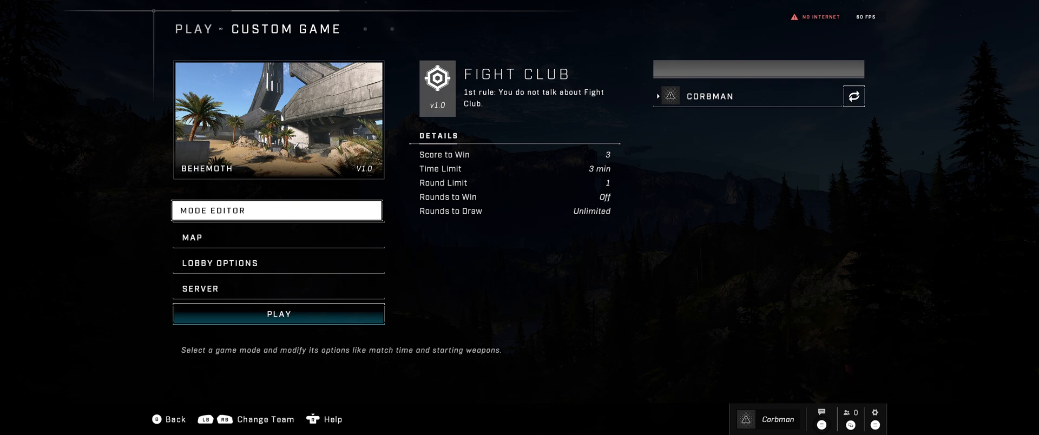
Step: Keep Fight Club's Weapon Dropping On and reach its Movement settings
{"action": "left_click", "coordinate": [278, 210]}
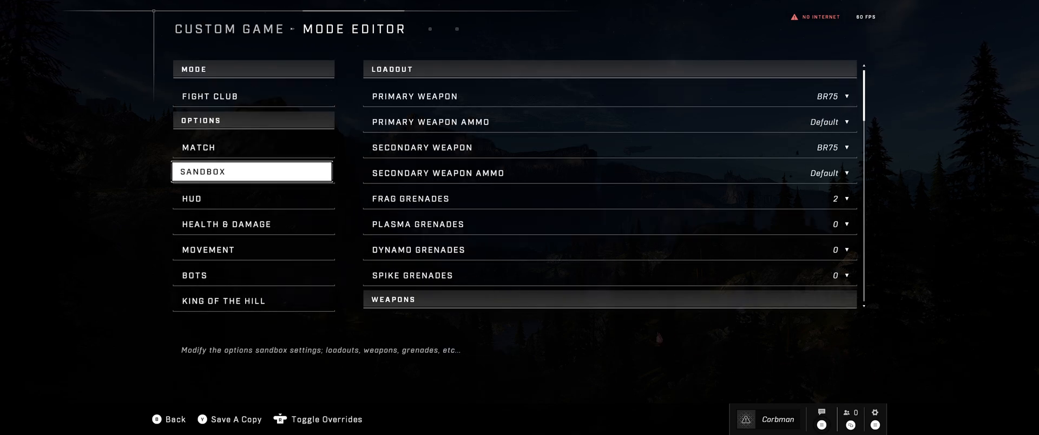
{"action": "left_click", "coordinate": [254, 198]}
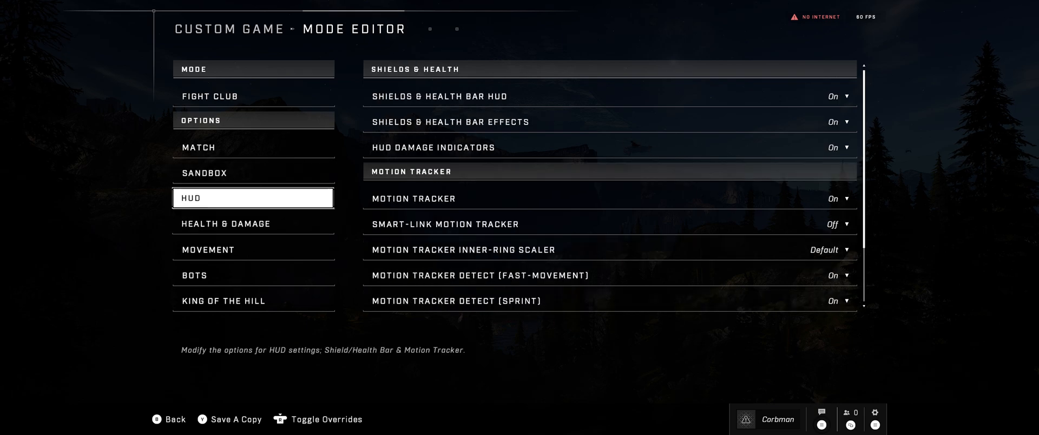
{"action": "left_click", "coordinate": [254, 172]}
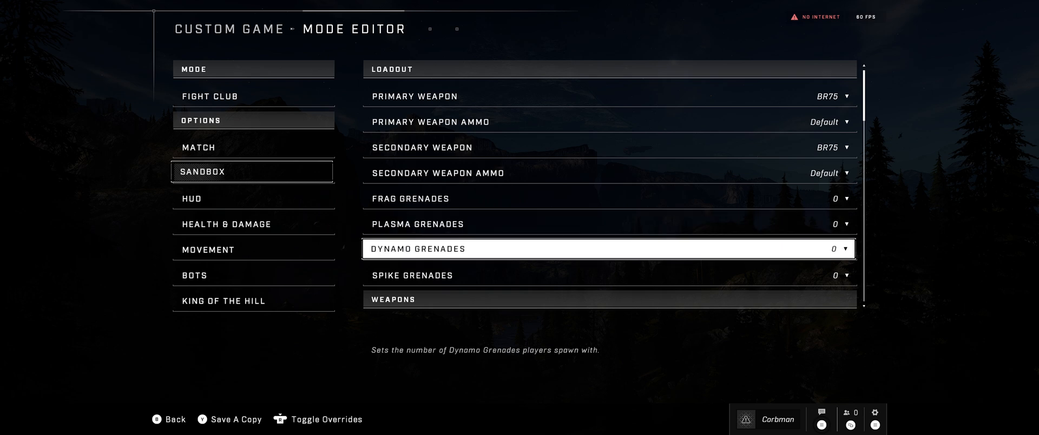
{"action": "left_click", "coordinate": [842, 224]}
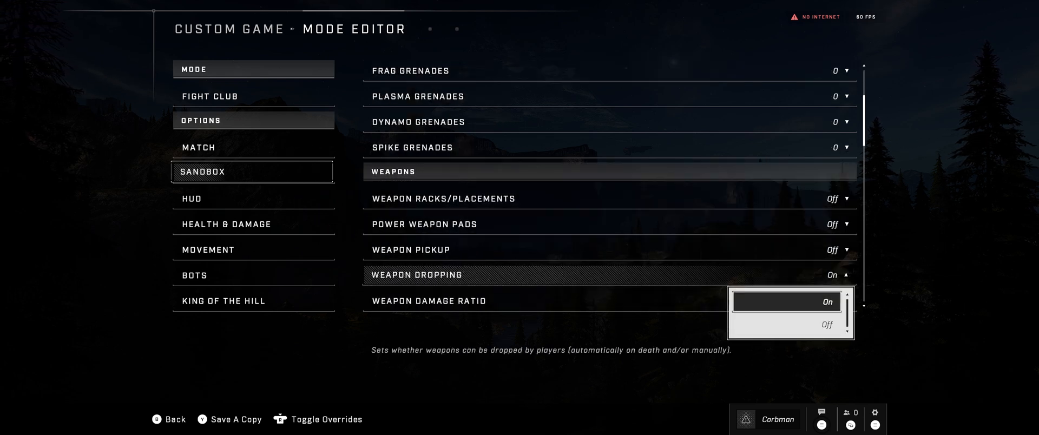
{"action": "left_click", "coordinate": [254, 198]}
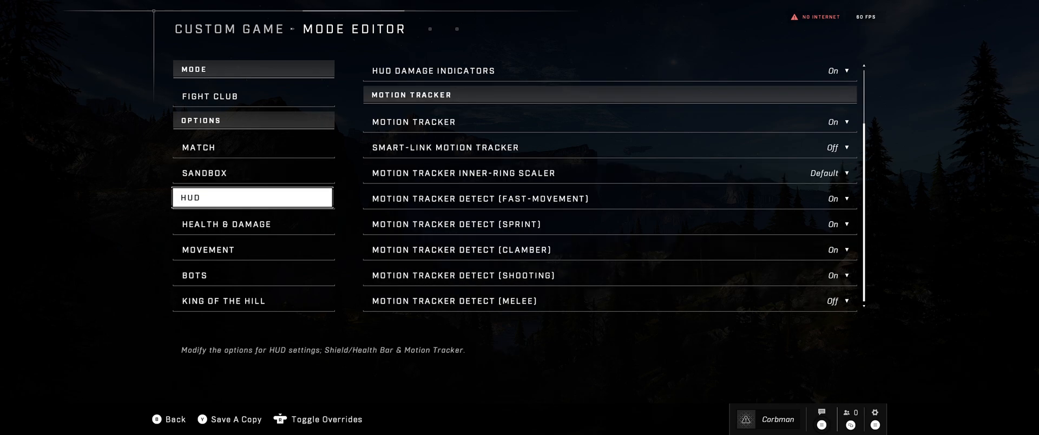
{"action": "left_click", "coordinate": [253, 248]}
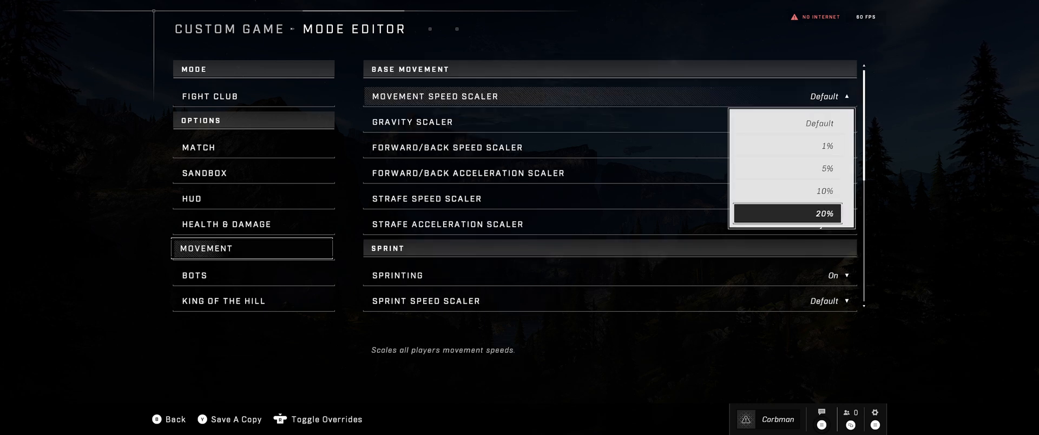
Step: Set Movement, Forward/Back and Strafe Speed Scalers to 110%, check Clamber Speed, then go back
{"action": "scroll", "scroll_direction": "down", "scroll_amount": 3}
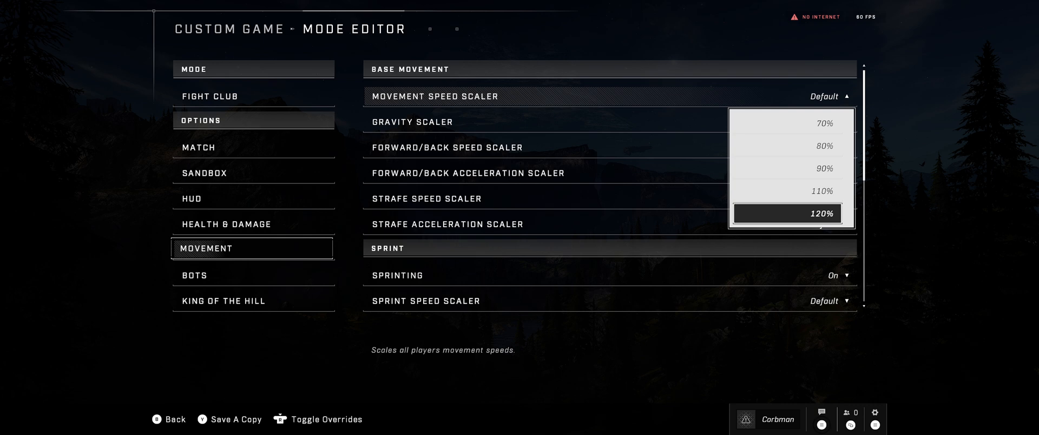
{"action": "left_click", "coordinate": [825, 191]}
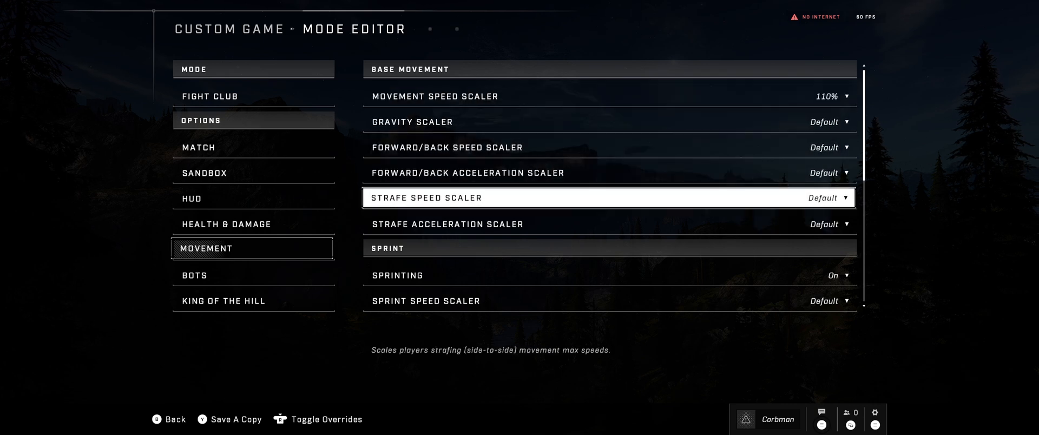
{"action": "left_click", "coordinate": [828, 147]}
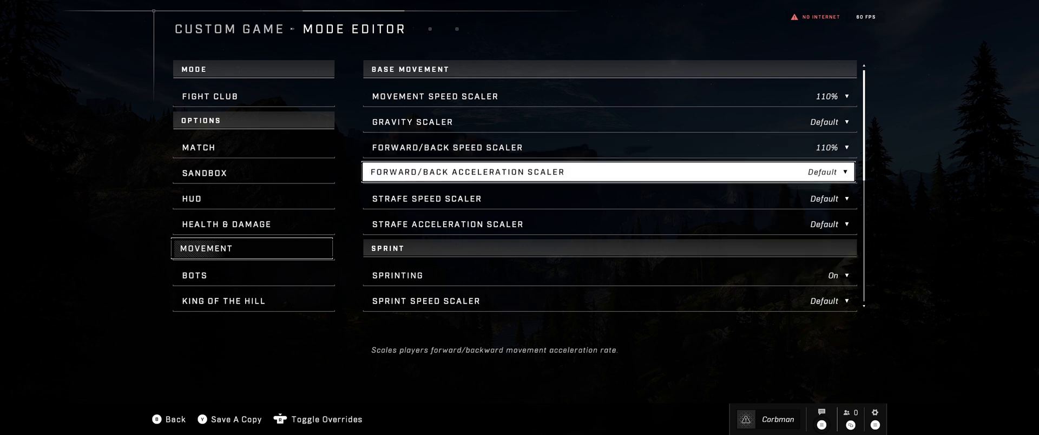
{"action": "left_click", "coordinate": [830, 199]}
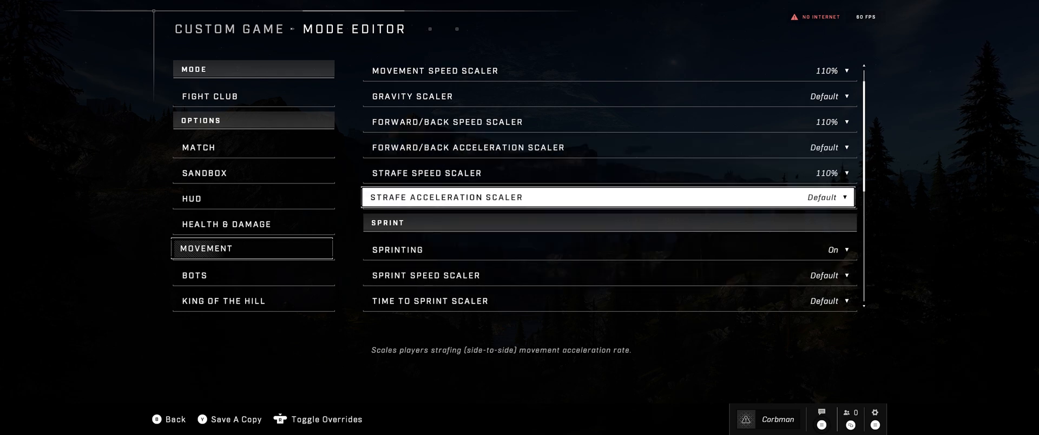
{"action": "scroll", "scroll_direction": "down", "scroll_amount": 3}
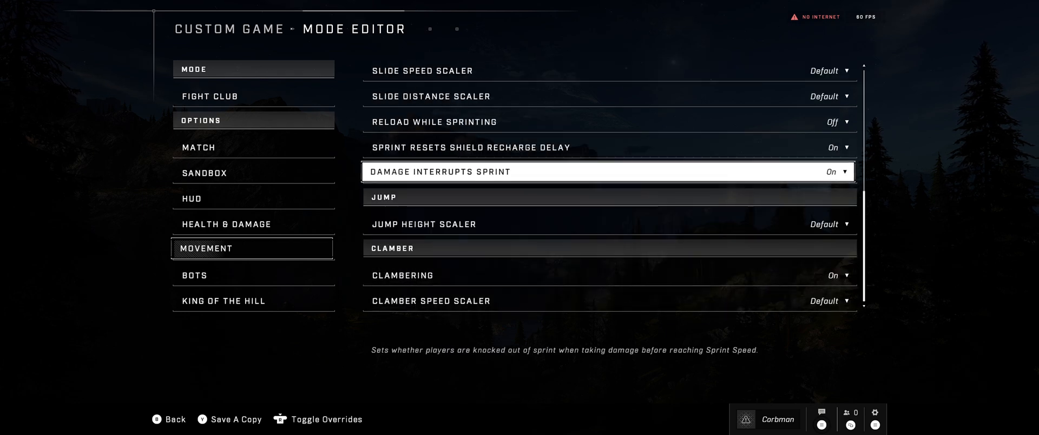
{"action": "left_click", "coordinate": [829, 300]}
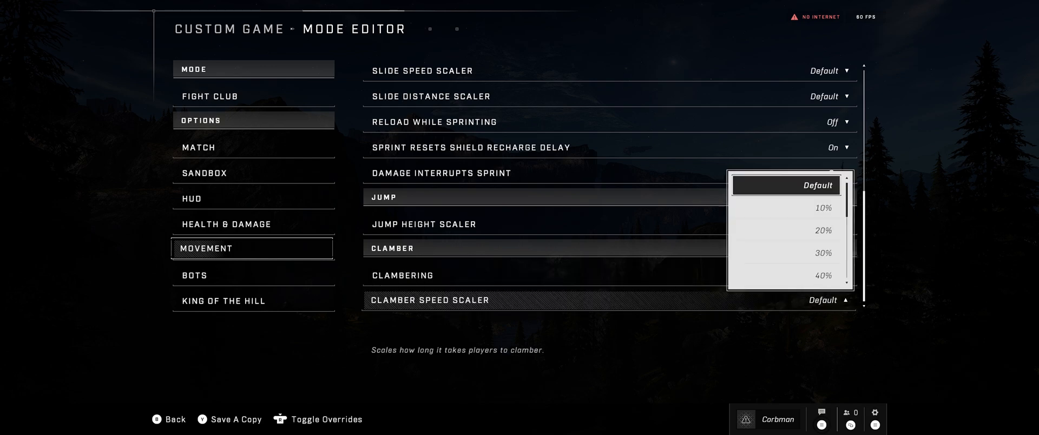
{"action": "scroll", "scroll_direction": "down", "scroll_amount": 3}
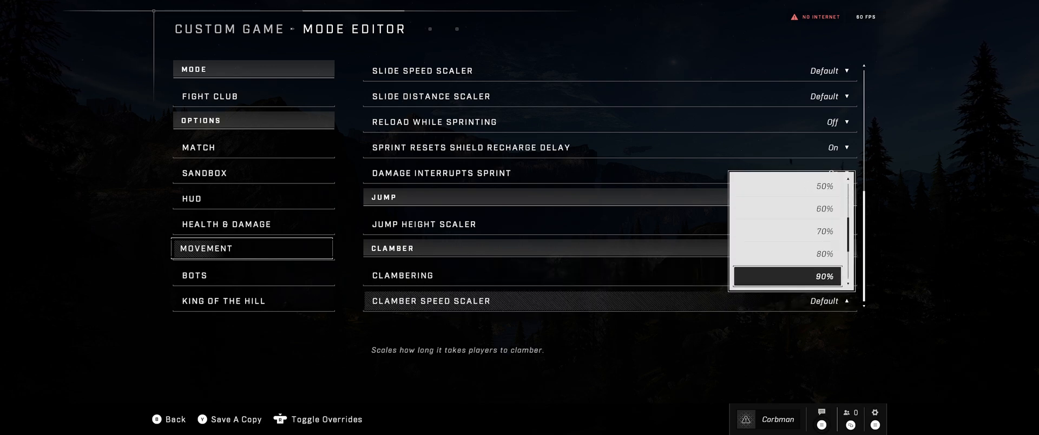
{"action": "left_click", "coordinate": [175, 419]}
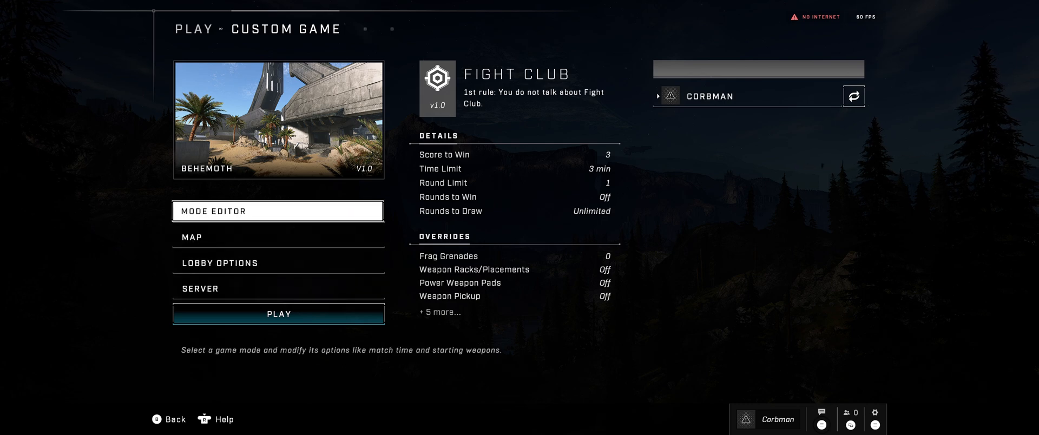
Step: Set Fight Club's Bot Count (FFA) to 8 with Recruit difficulty, then go back
{"action": "left_click", "coordinate": [278, 211]}
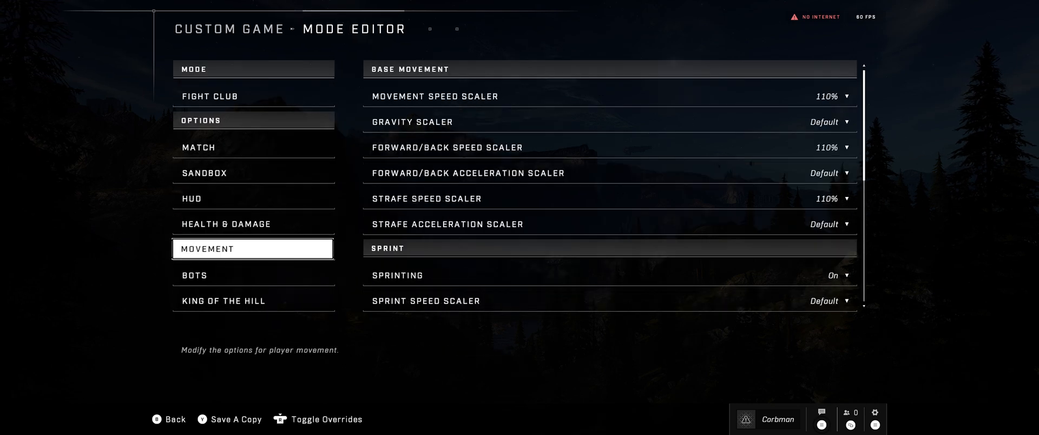
{"action": "left_click", "coordinate": [254, 273]}
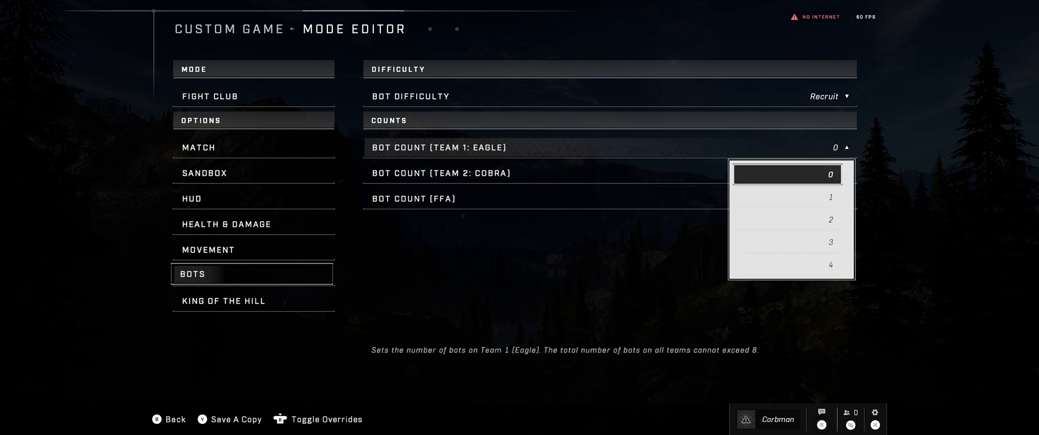
{"action": "scroll", "scroll_direction": "down", "scroll_amount": 3}
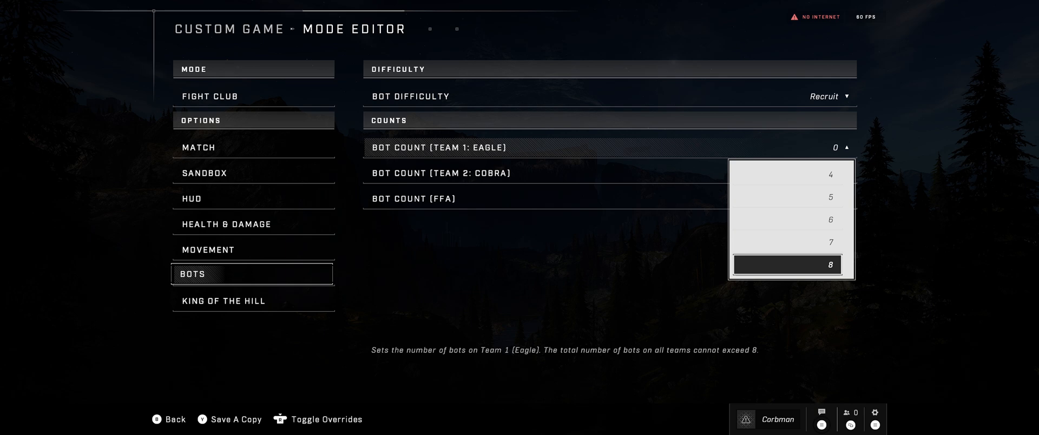
{"action": "left_click", "coordinate": [606, 198]}
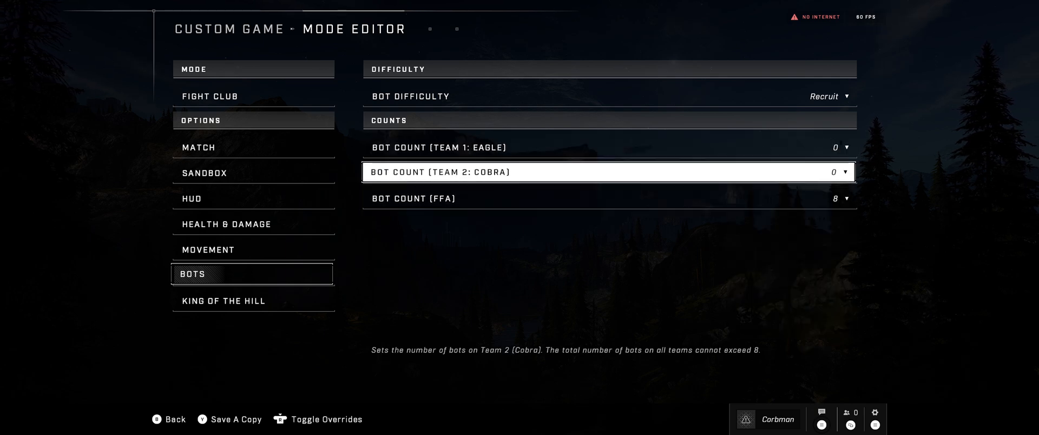
{"action": "left_click", "coordinate": [829, 96]}
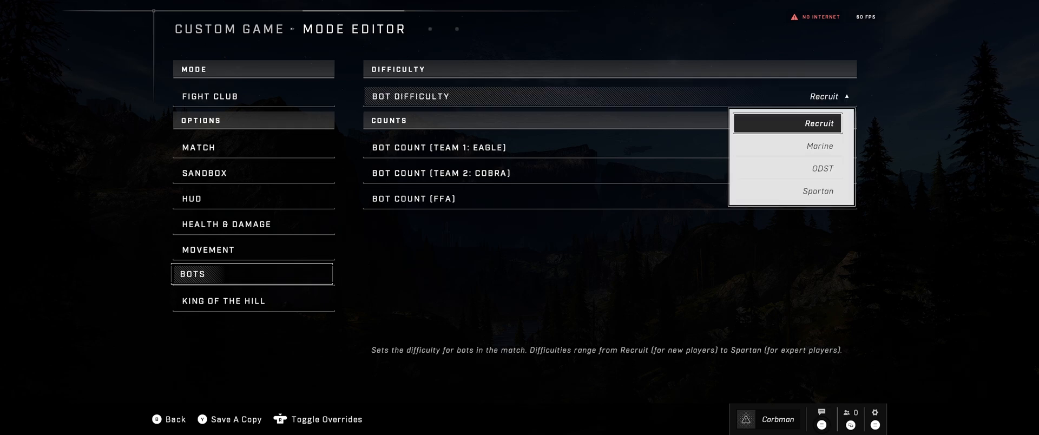
{"action": "left_click", "coordinate": [168, 419]}
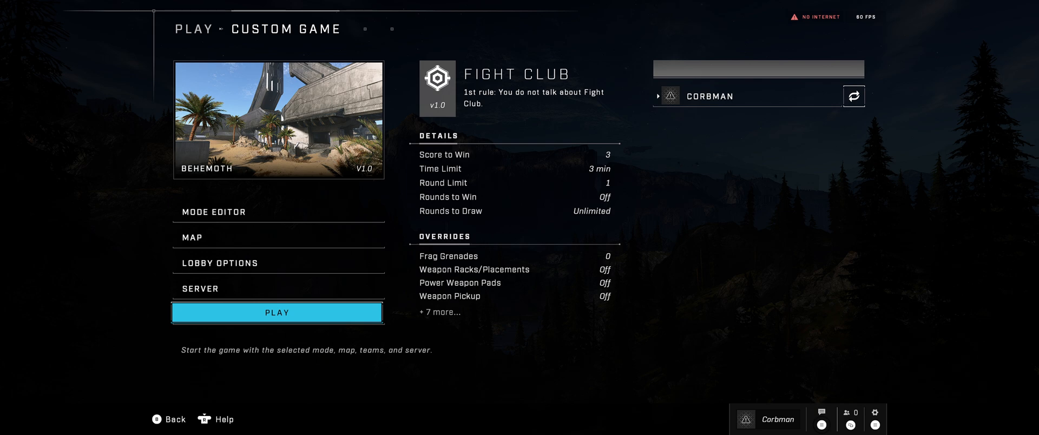
Step: Launch the Fight Club match on Behemoth and wait out the countdown
{"action": "left_click", "coordinate": [277, 312]}
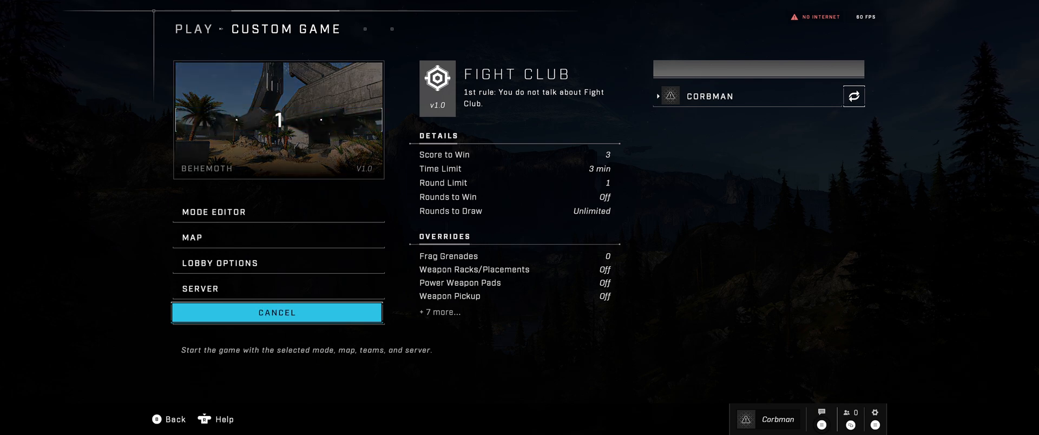
{"action": "left_click", "coordinate": [277, 312]}
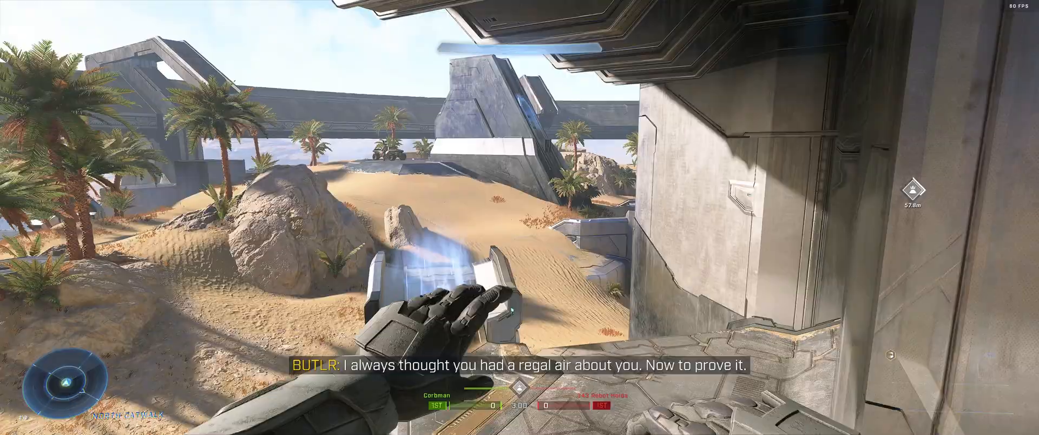
{"action": "mouse_move", "coordinate": [520, 218]}
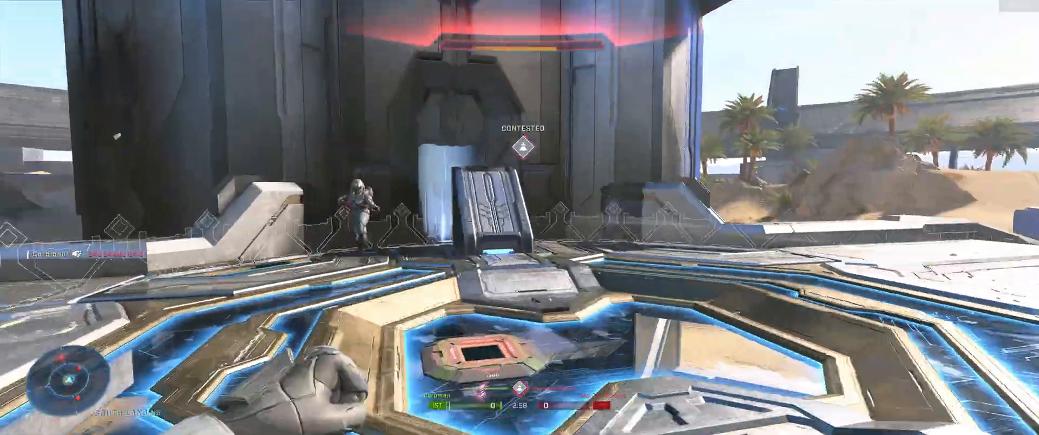
{"action": "mouse_move", "coordinate": [520, 217]}
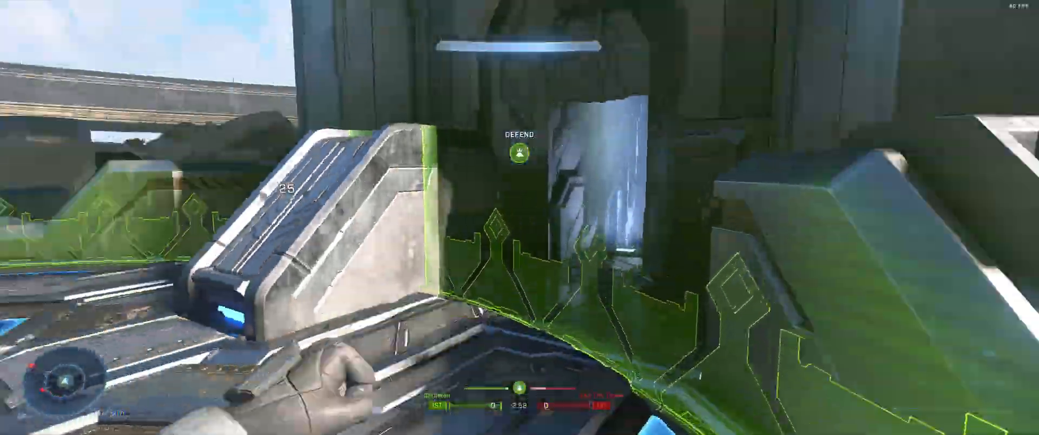
Step: Play the Fight Club match against bots, then quit it with Escape
{"action": "key", "text": "Escape"}
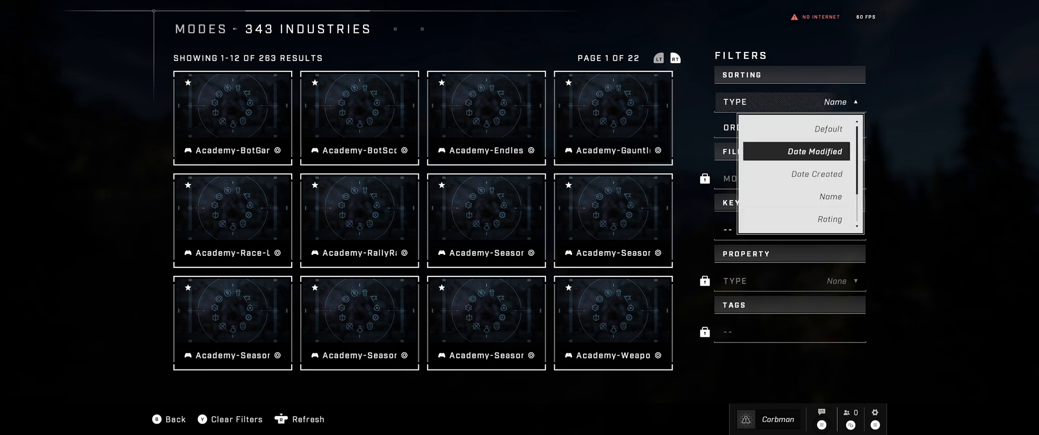
Step: Open Super Slayin' in the mode editor and set movement speed 300%, gravity 60%
{"action": "left_click", "coordinate": [815, 151]}
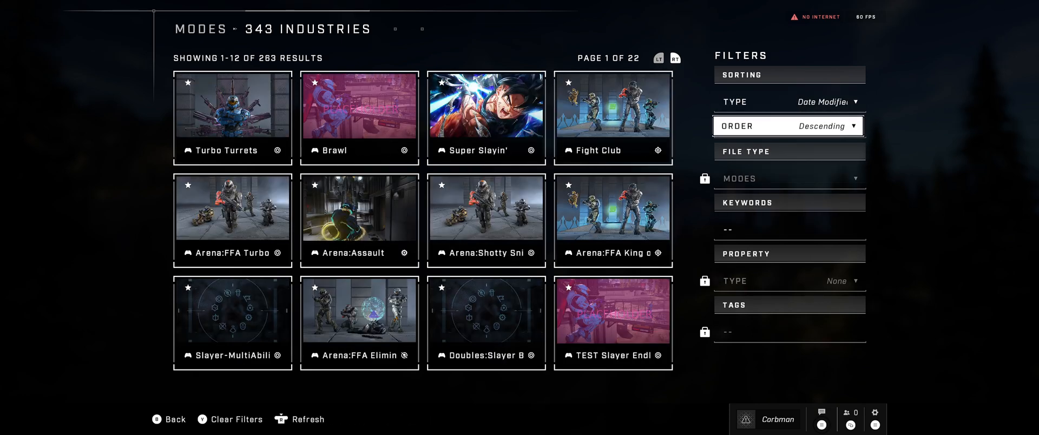
{"action": "left_click", "coordinate": [486, 118]}
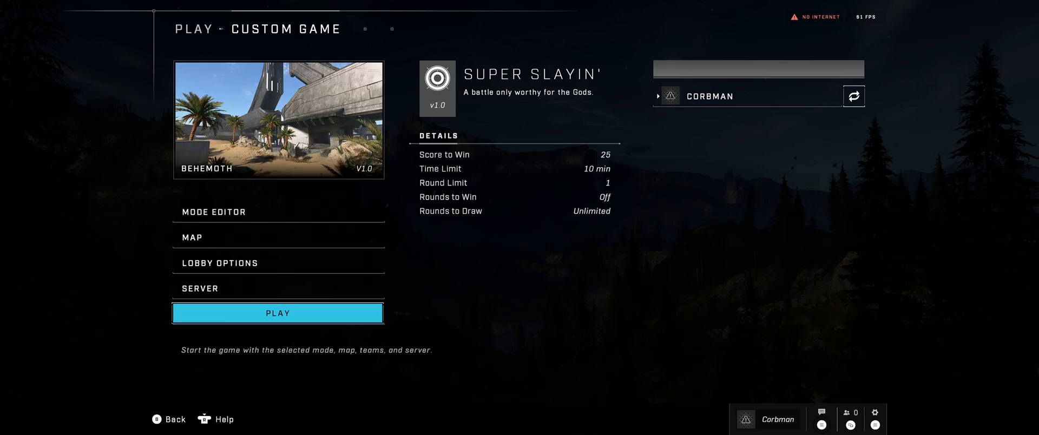
{"action": "left_click", "coordinate": [212, 212]}
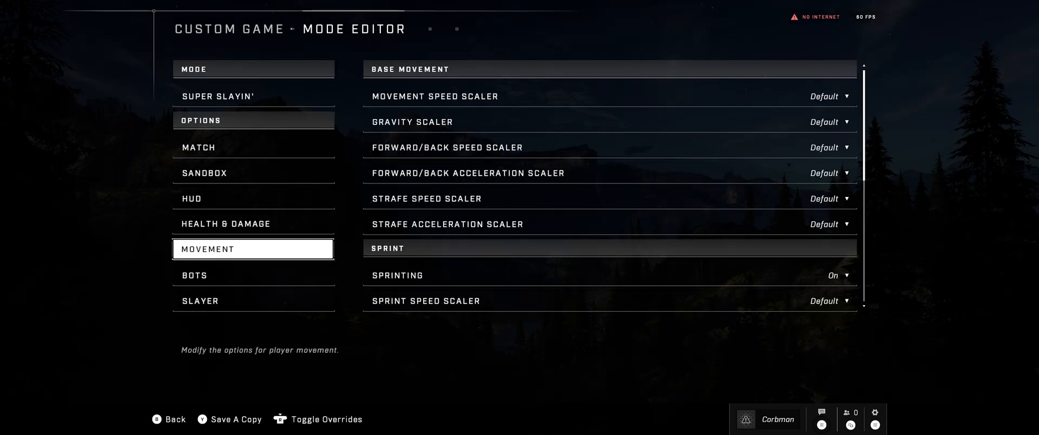
{"action": "left_click", "coordinate": [829, 96]}
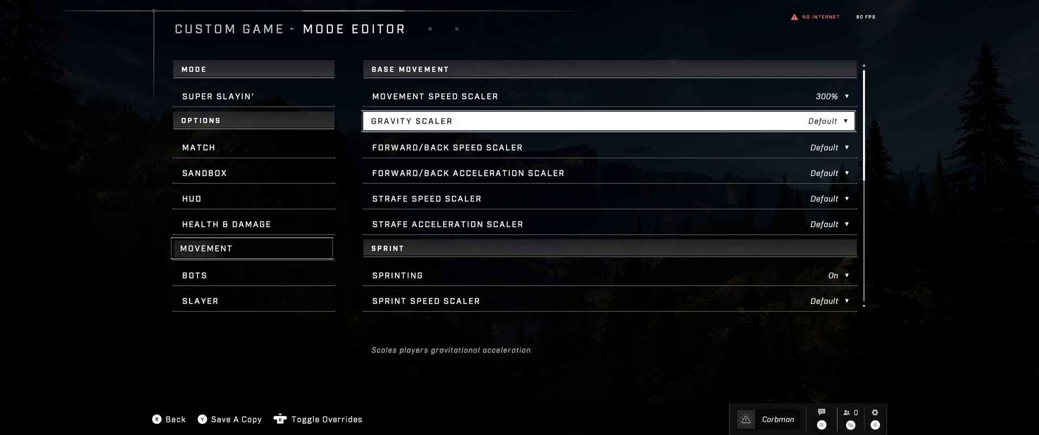
{"action": "left_click", "coordinate": [831, 121]}
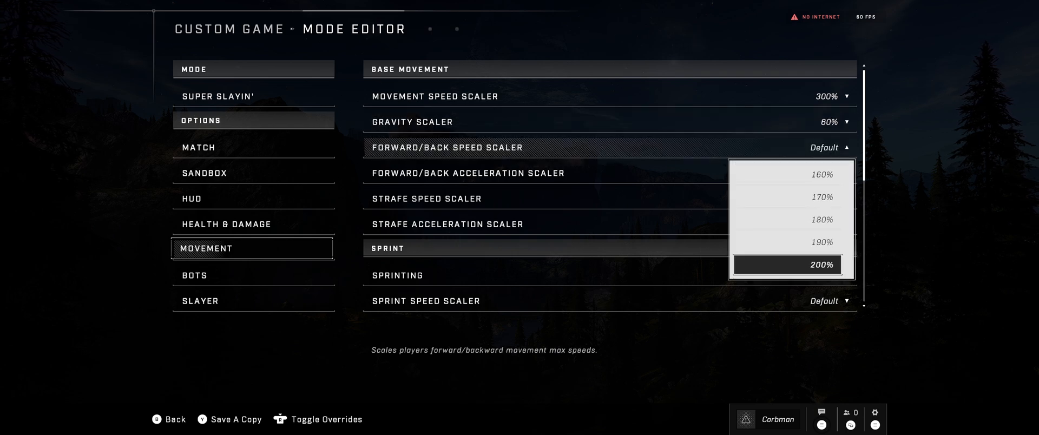
Step: Set forward/back speed 200%, sprint speed 300%, time to sprint 150%, and damage-interrupts-sprint off
{"action": "left_click", "coordinate": [787, 264]}
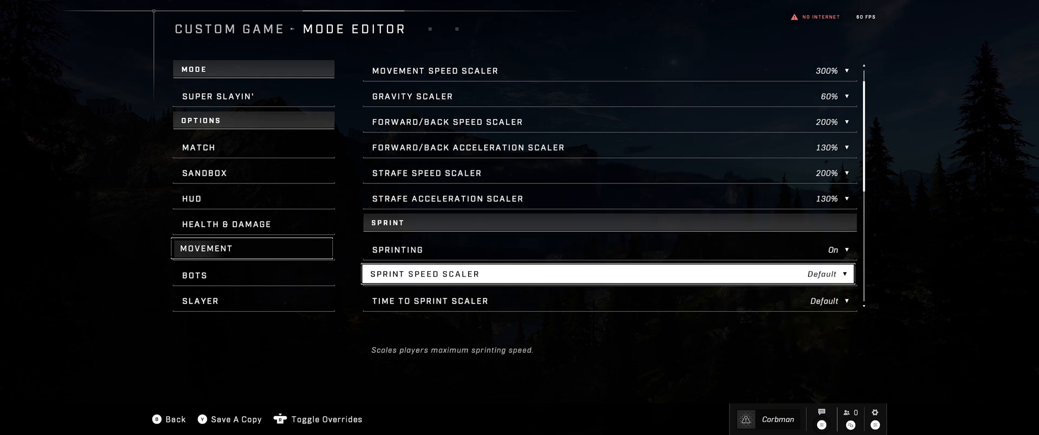
{"action": "left_click", "coordinate": [838, 249]}
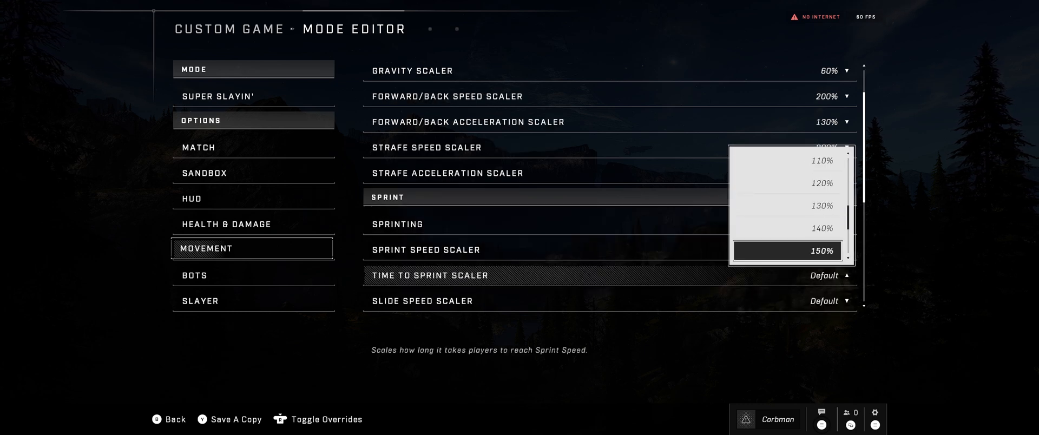
{"action": "left_click", "coordinate": [820, 251]}
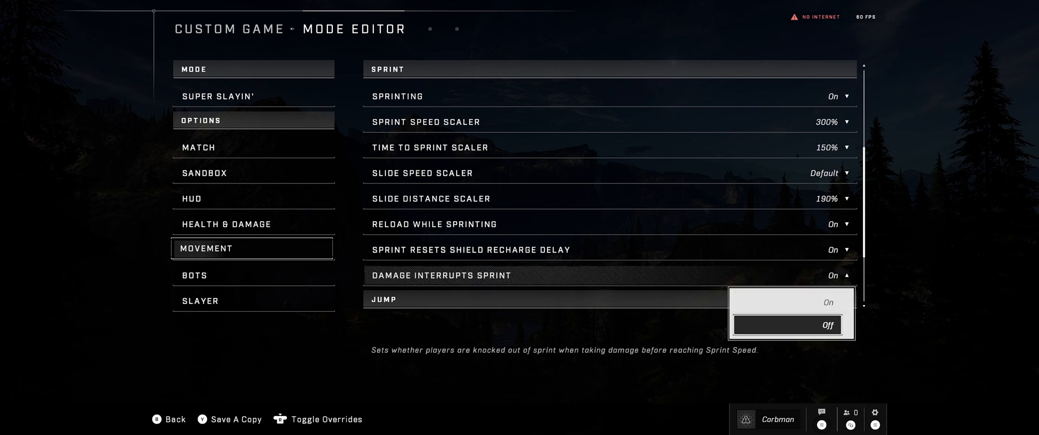
{"action": "left_click", "coordinate": [827, 325]}
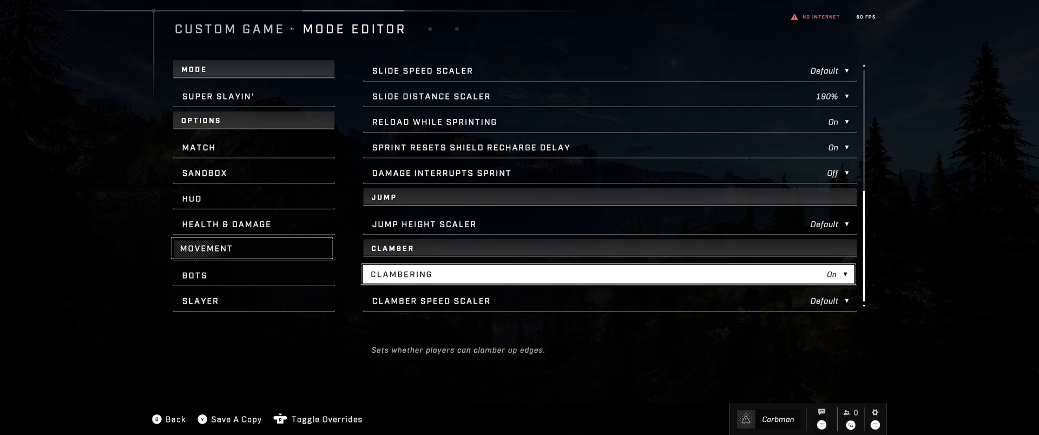
{"action": "left_click", "coordinate": [828, 223]}
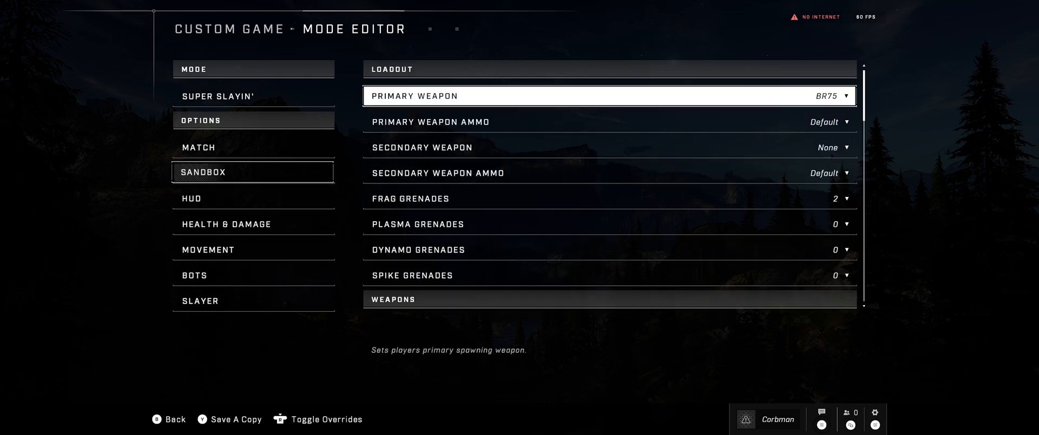
Step: Set Weapon Pickup to Off in the Sandbox weapons settings
{"action": "scroll", "scroll_direction": "down", "scroll_amount": 3}
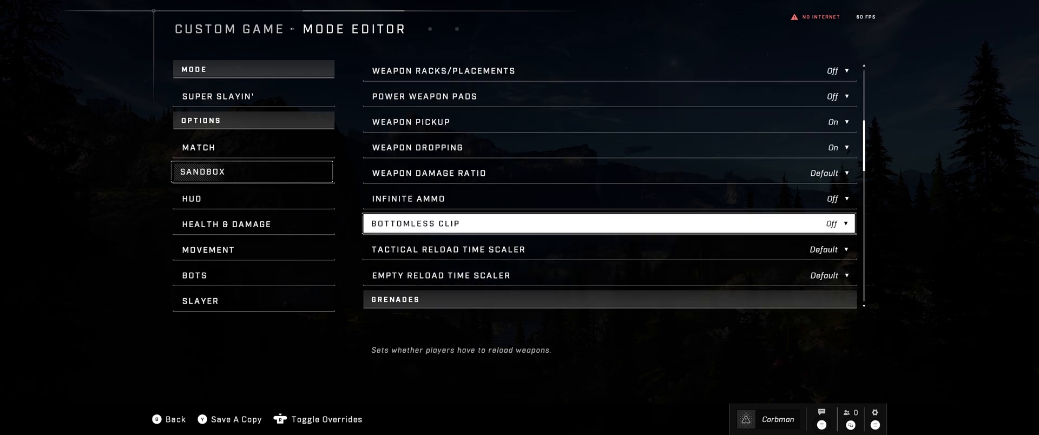
{"action": "scroll", "scroll_direction": "down", "scroll_amount": 3}
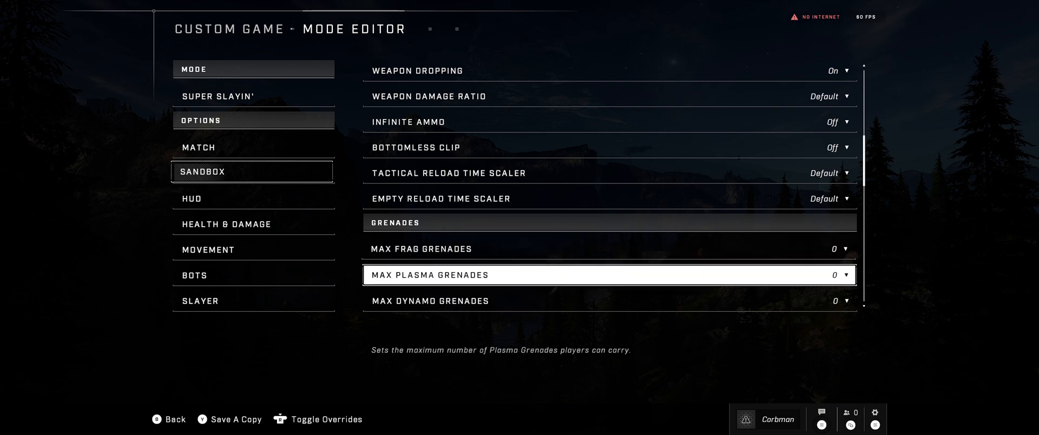
{"action": "scroll", "scroll_direction": "down", "scroll_amount": 3}
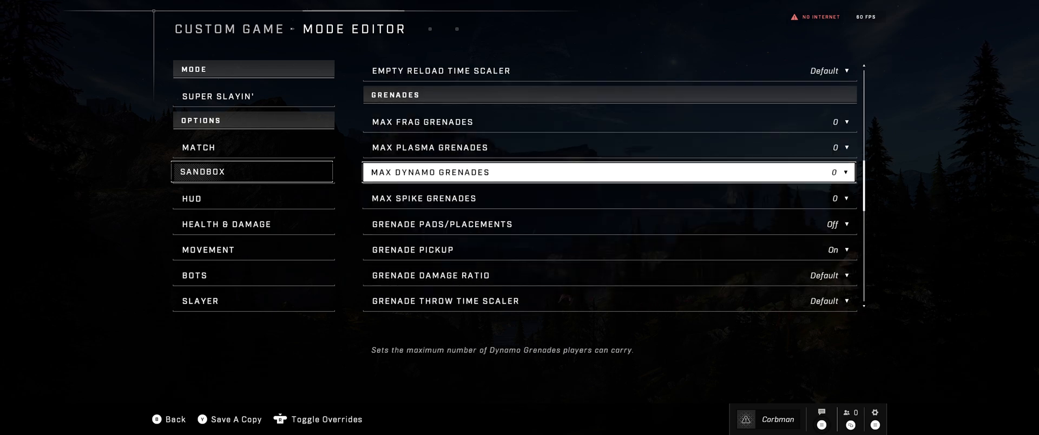
{"action": "left_click", "coordinate": [838, 96]}
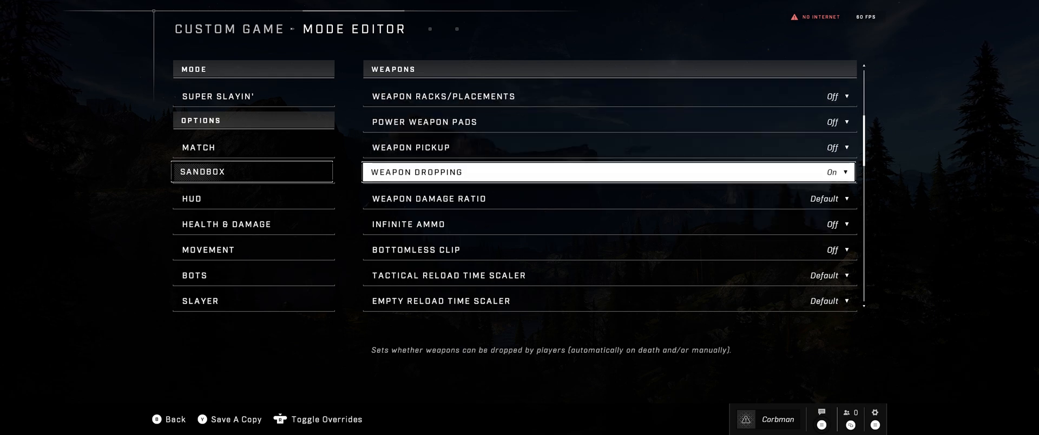
{"action": "left_click", "coordinate": [253, 146]}
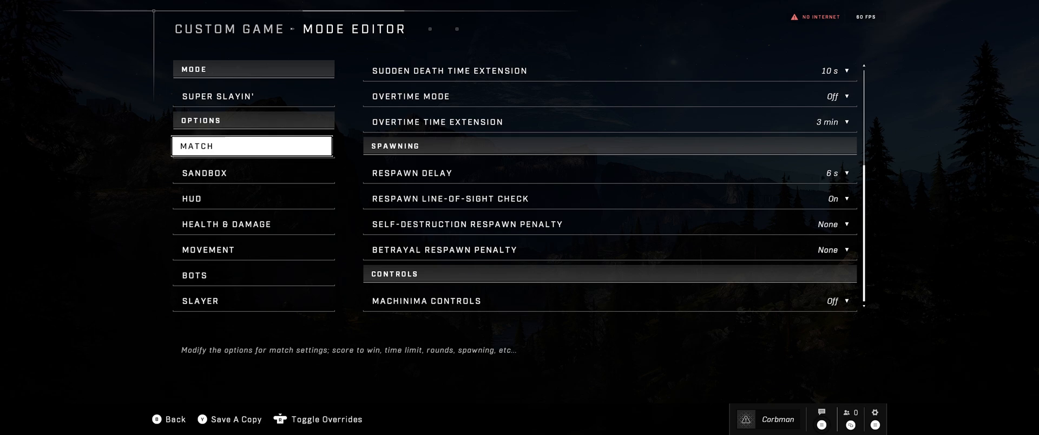
Step: Review the Movement and Sandbox overrides, turn Weapon Dropping off, and return to the lobby
{"action": "scroll", "scroll_direction": "up", "scroll_amount": 3}
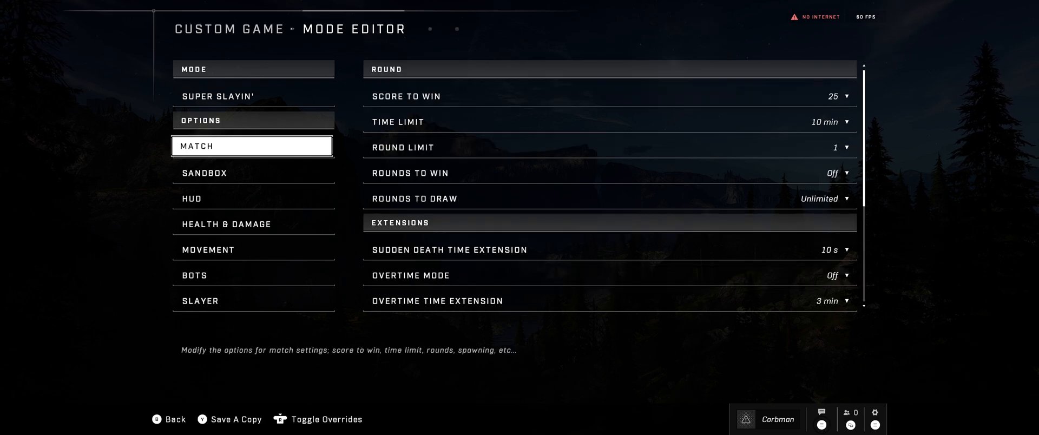
{"action": "left_click", "coordinate": [253, 248]}
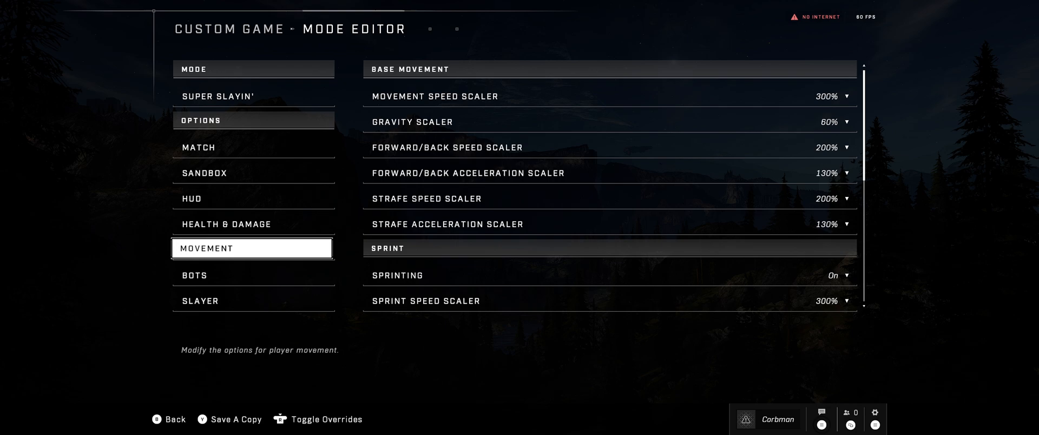
{"action": "left_click", "coordinate": [253, 171]}
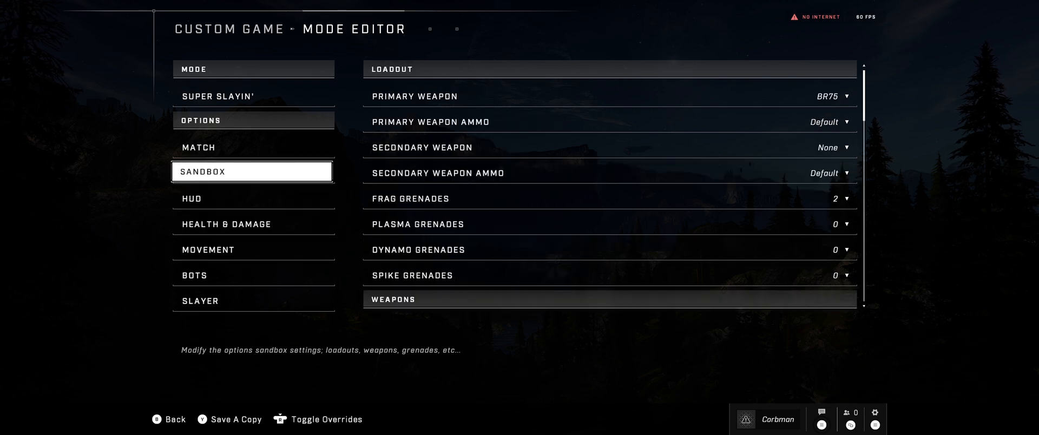
{"action": "left_click", "coordinate": [168, 420]}
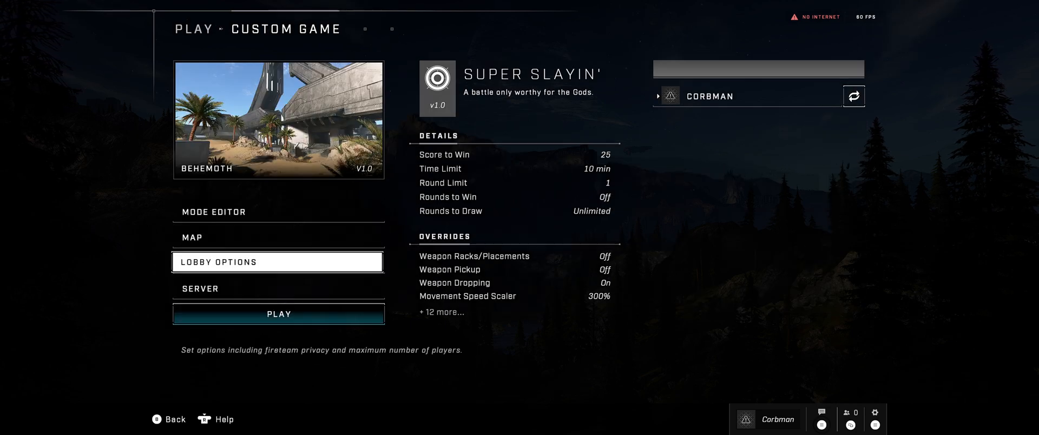
{"action": "left_click", "coordinate": [213, 212]}
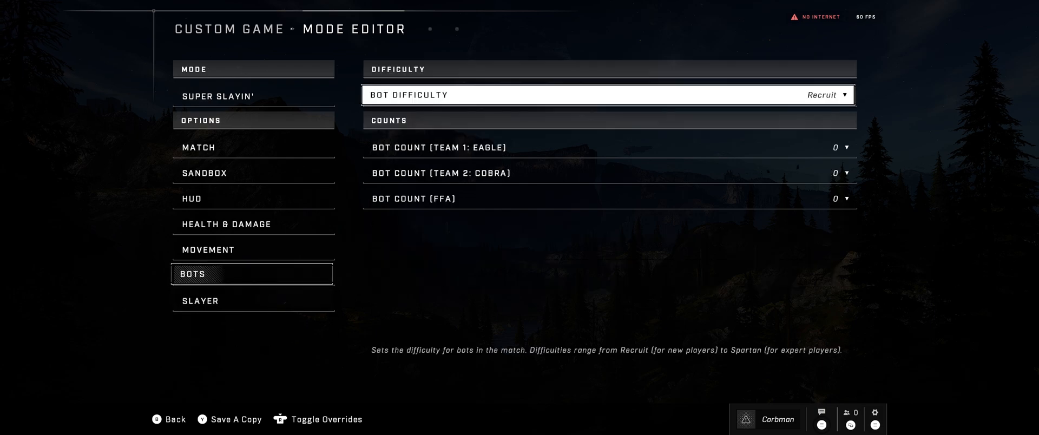
{"action": "left_click", "coordinate": [842, 198]}
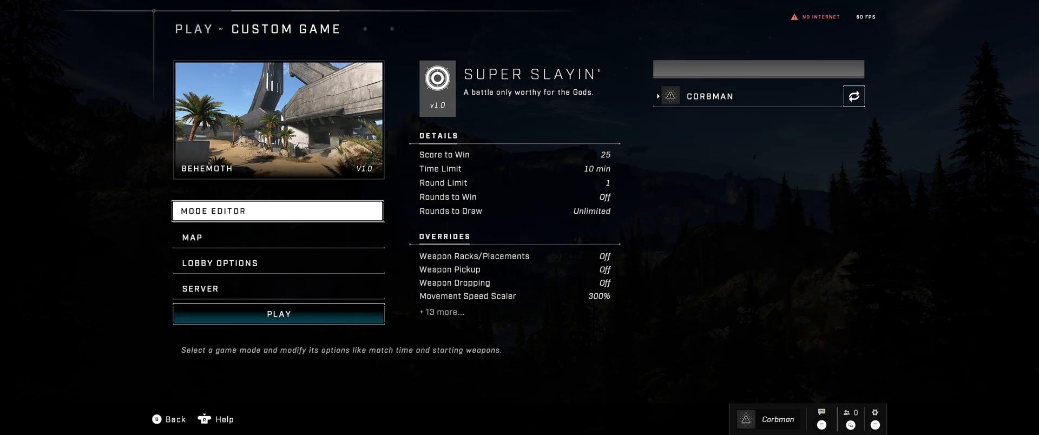
Step: Launch the Super Slayin' match on Behemoth and wait for it to load
{"action": "left_click", "coordinate": [277, 314]}
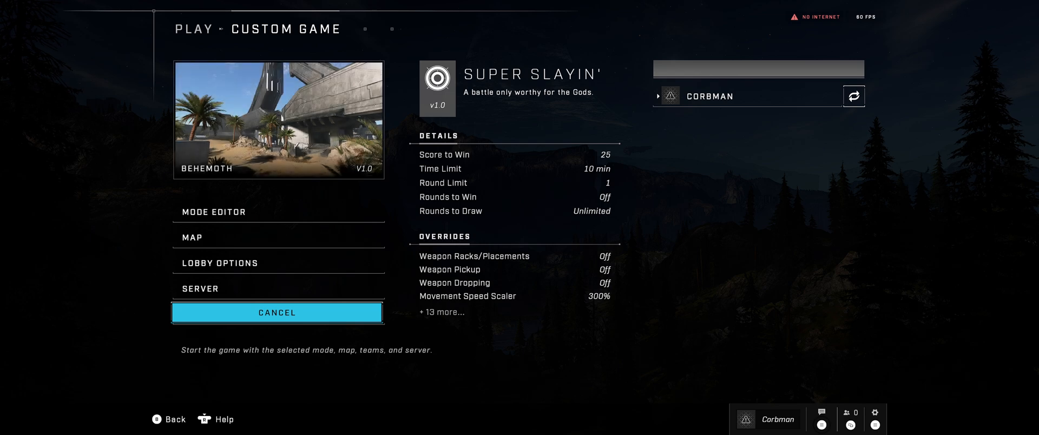
{"action": "left_click", "coordinate": [277, 312]}
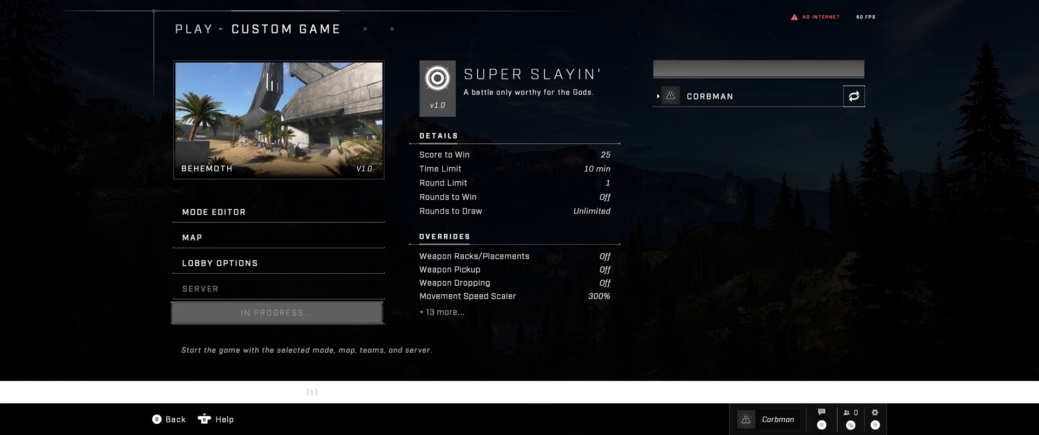
{"action": "left_click", "coordinate": [277, 312]}
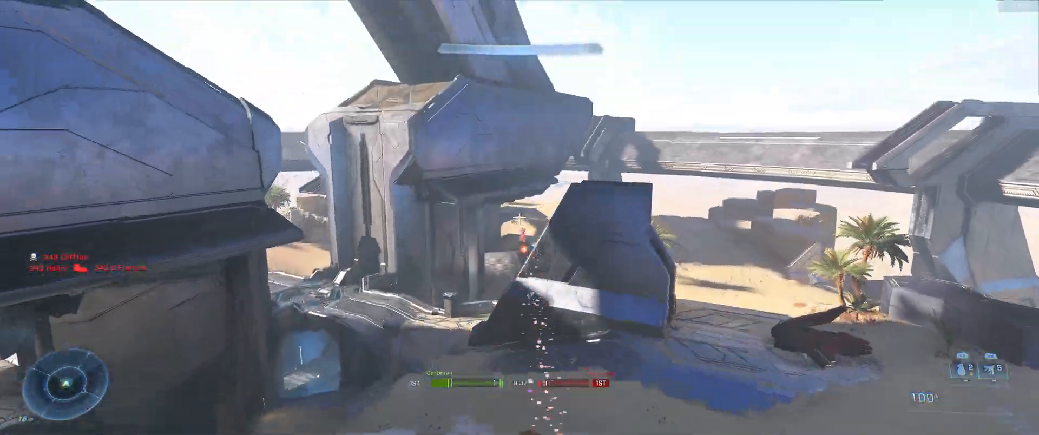
{"action": "mouse_move", "coordinate": [520, 217]}
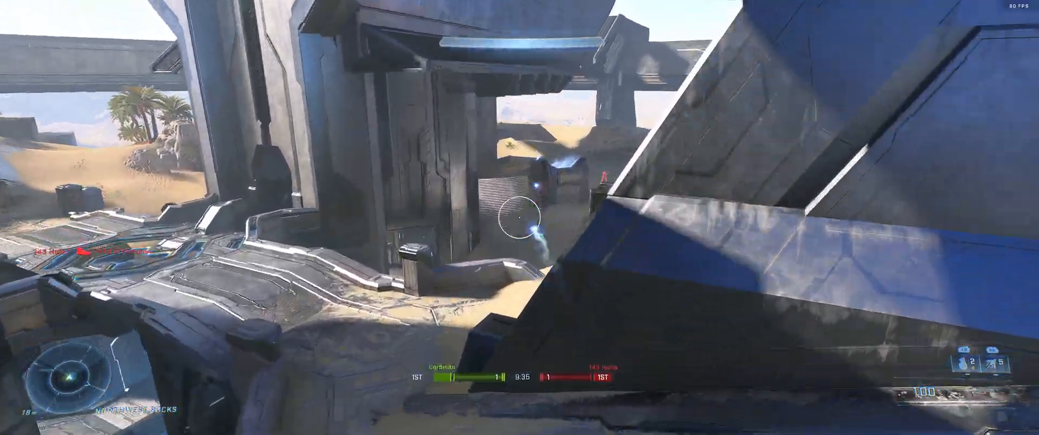